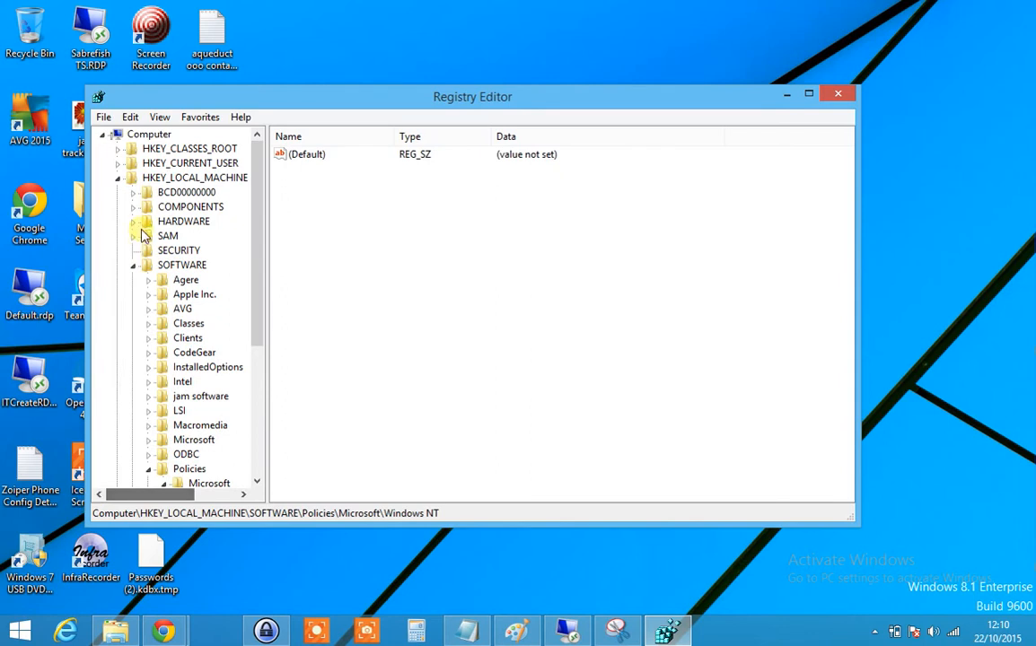
Navigate the tree to HKEY_LOCAL_MACHINE\SOFTWARE\Policies\Microsoft.
click(194, 176)
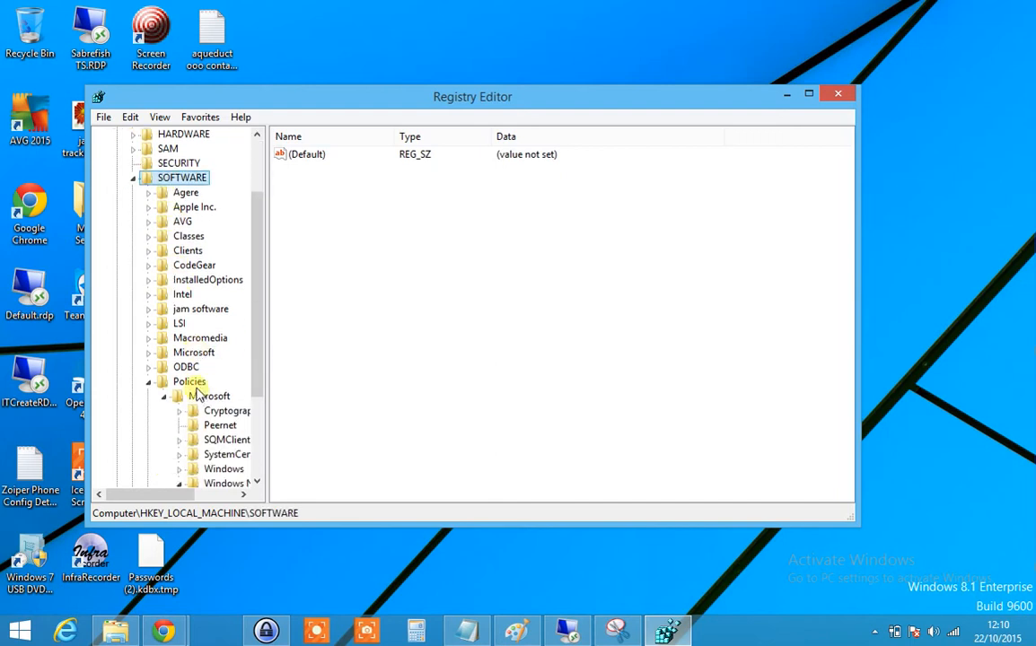
click(209, 396)
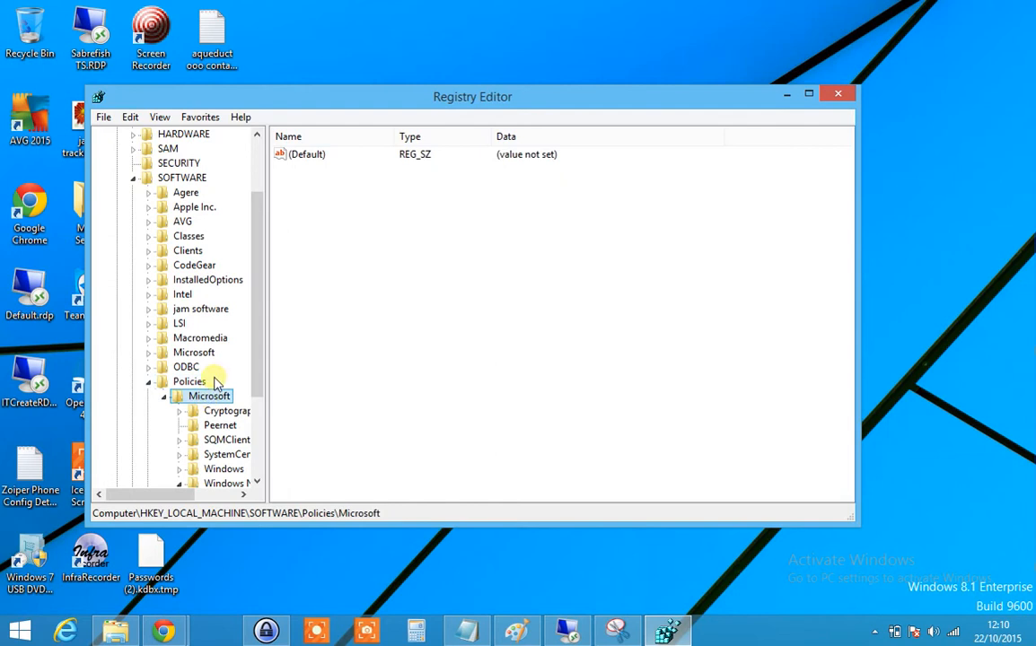
scroll(down, 3)
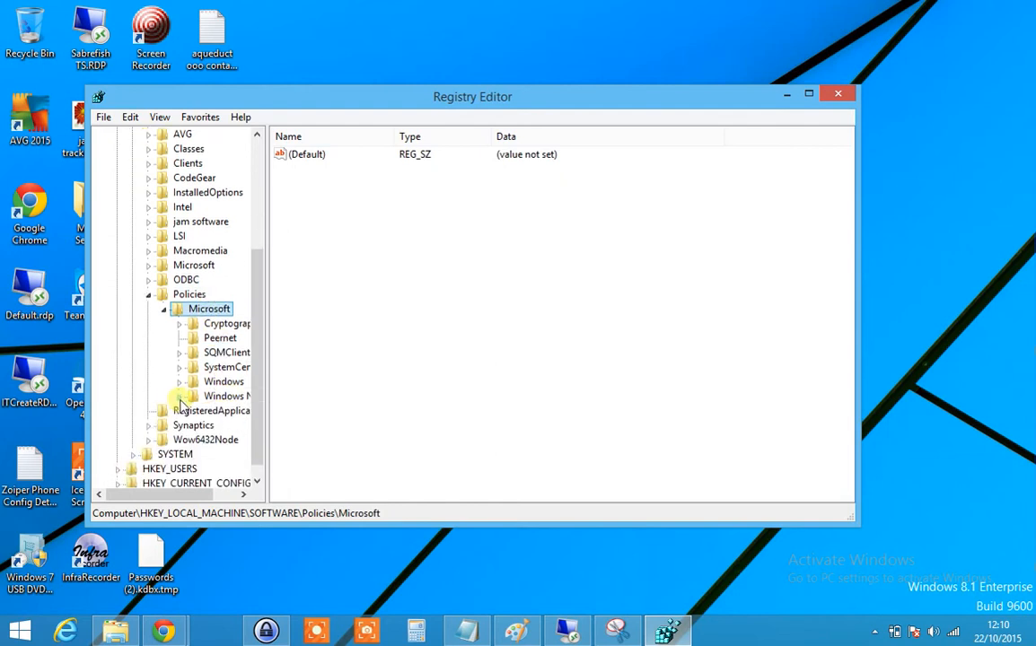
click(208, 309)
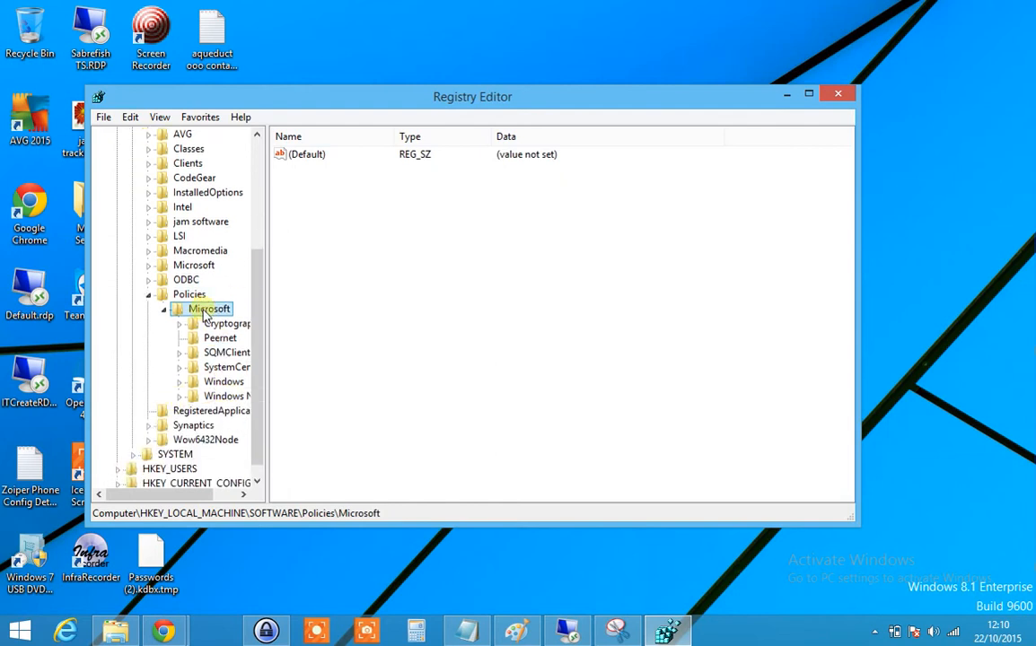
Add a subkey named 'WindowsStore' under the Microsoft policies key.
right_click(209, 308)
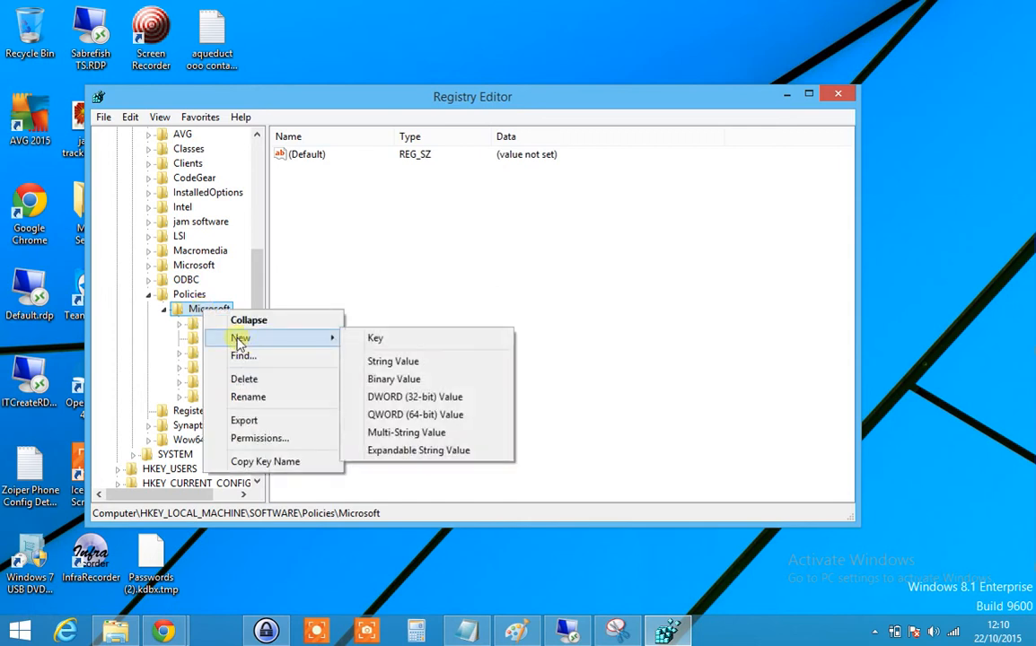
mouse_move(267, 342)
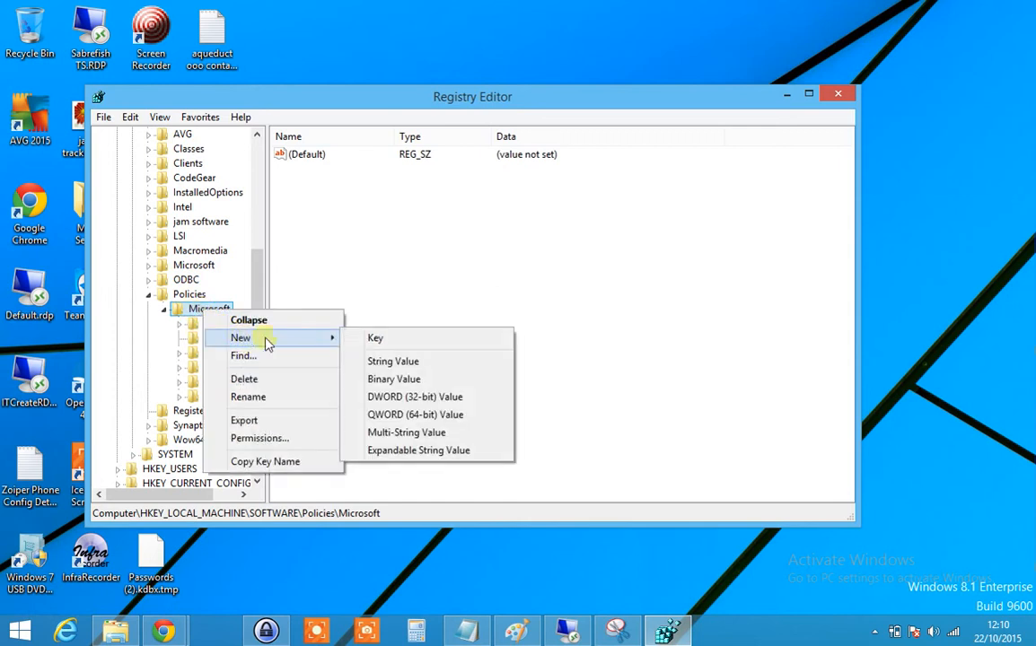
click(375, 338)
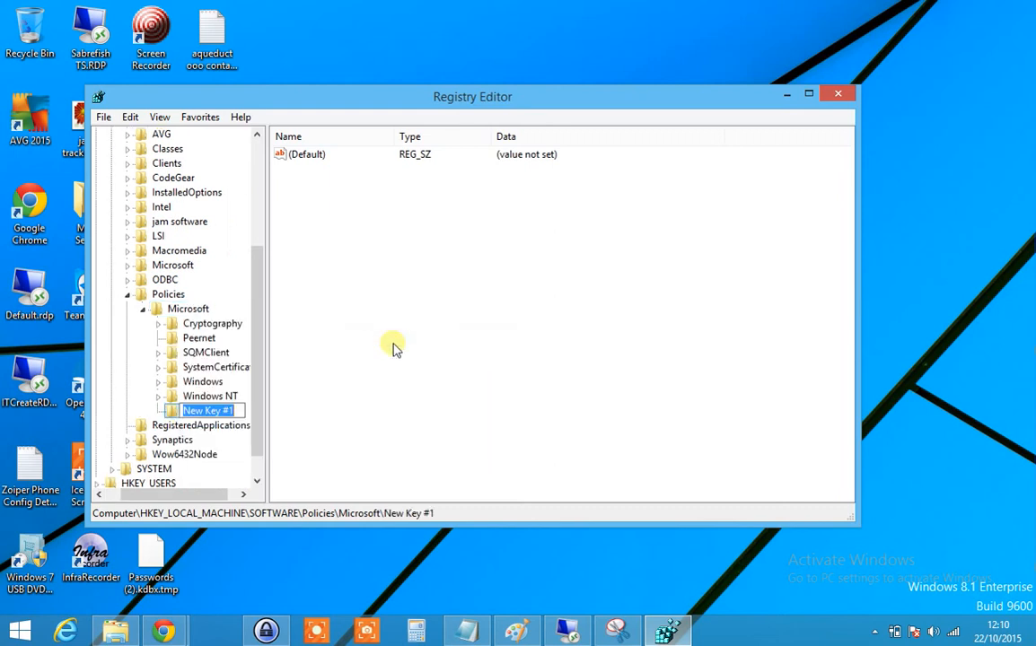
text(WindowsStore)
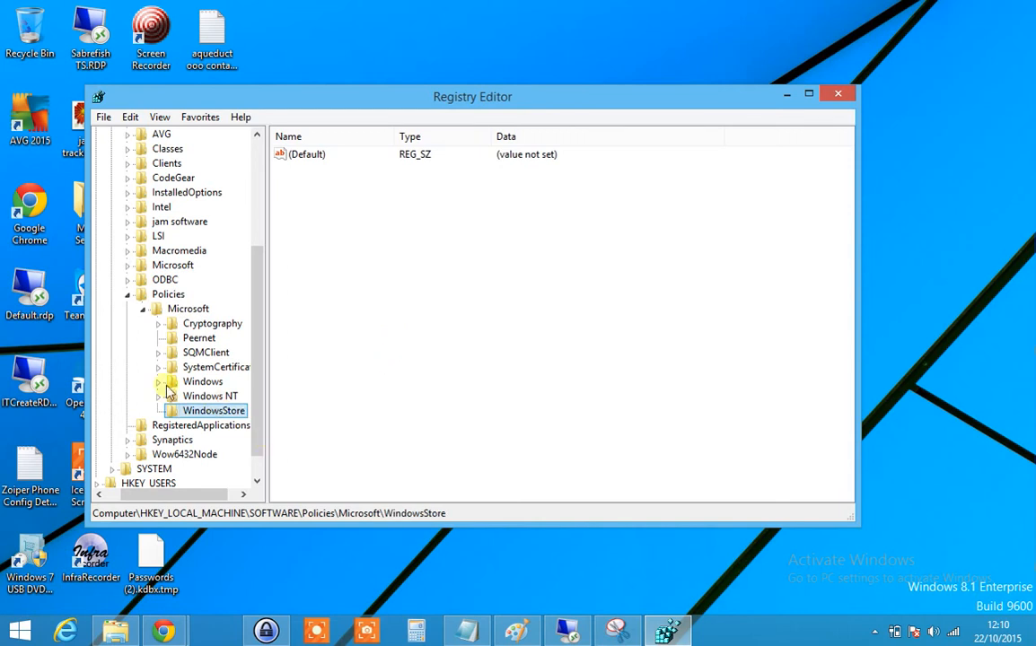
mouse_move(289, 429)
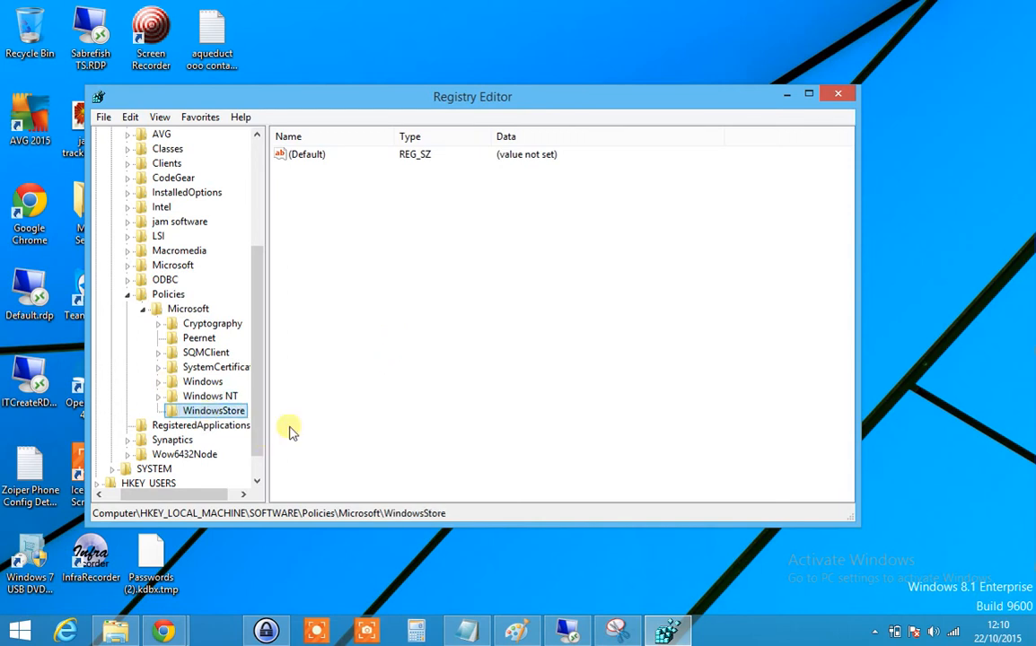
mouse_move(347, 222)
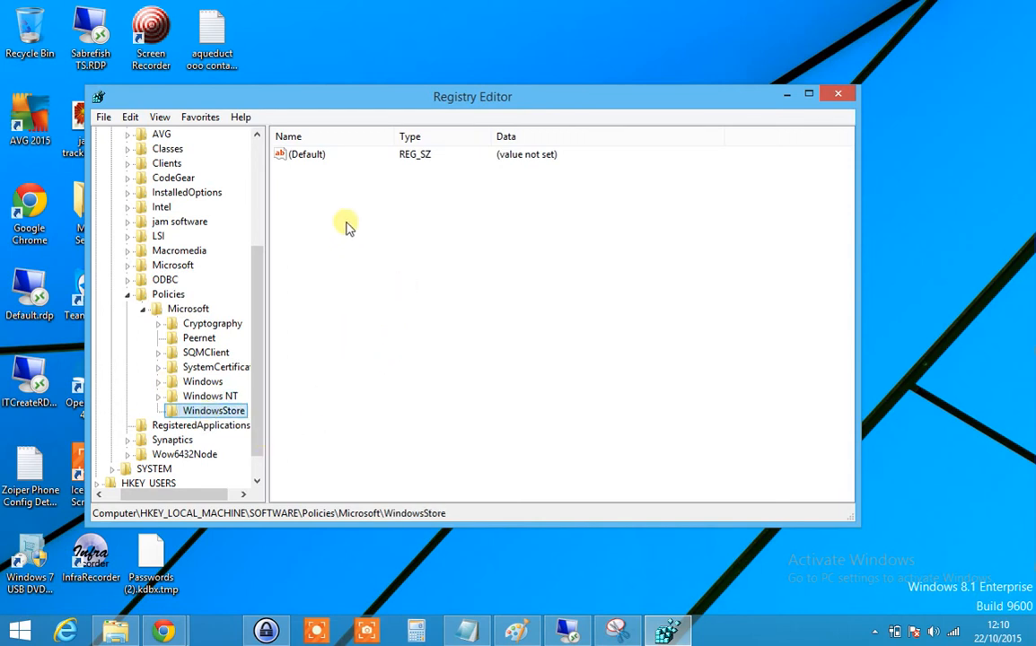
Create a DWORD (32-bit) value in WindowsStore named DisableOSUpgrade.
right_click(346, 222)
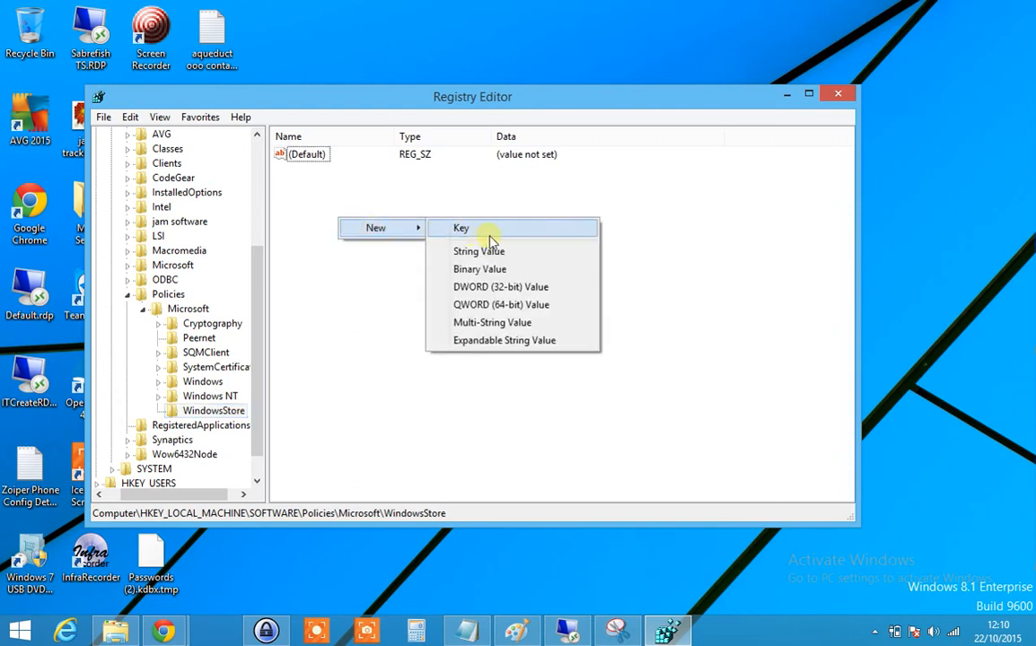
click(500, 287)
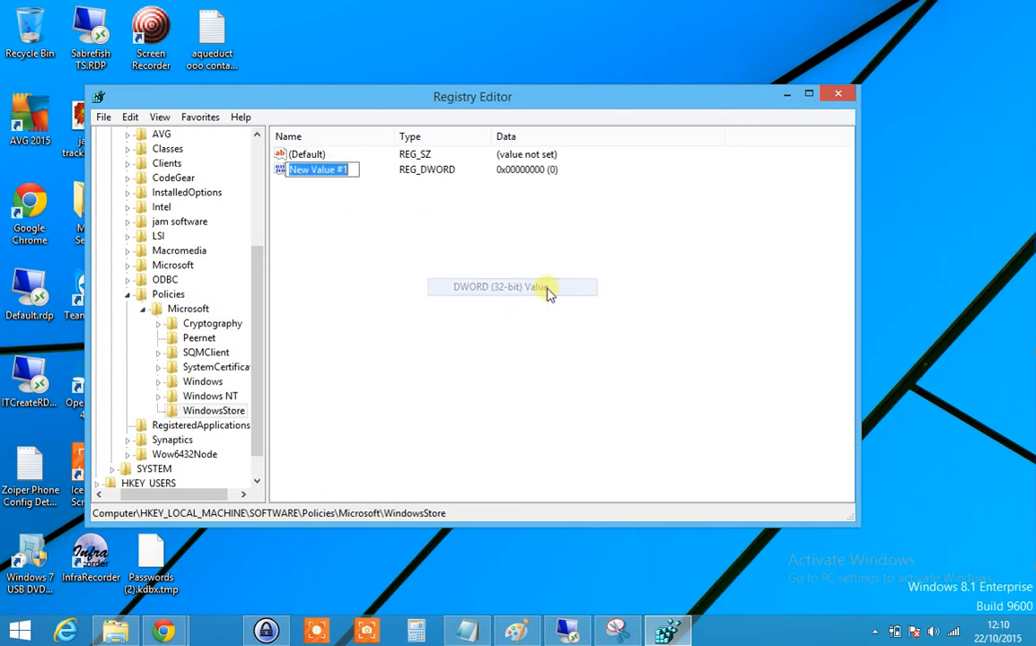
text(D)
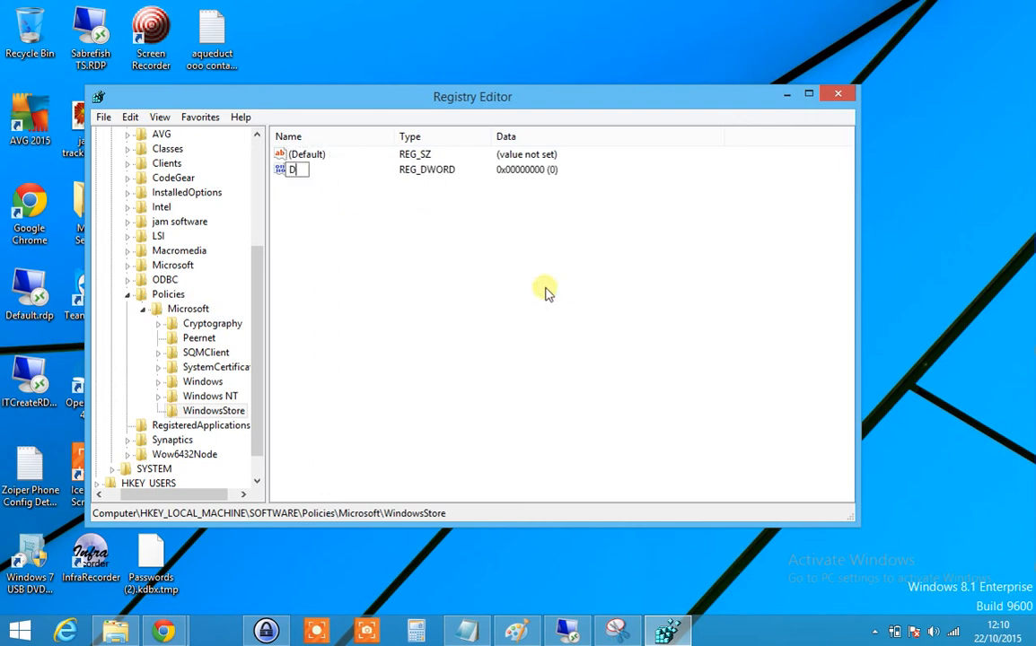
text(isableOSUpgrade)
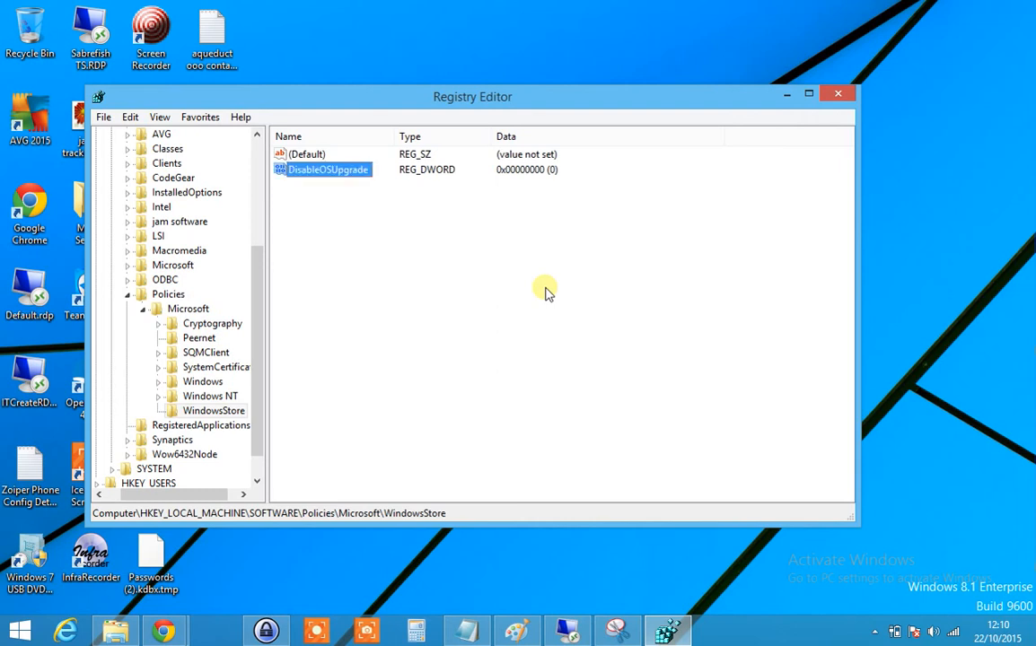
Change DisableOSUpgrade's value data from 0 to 1.
double_click(327, 169)
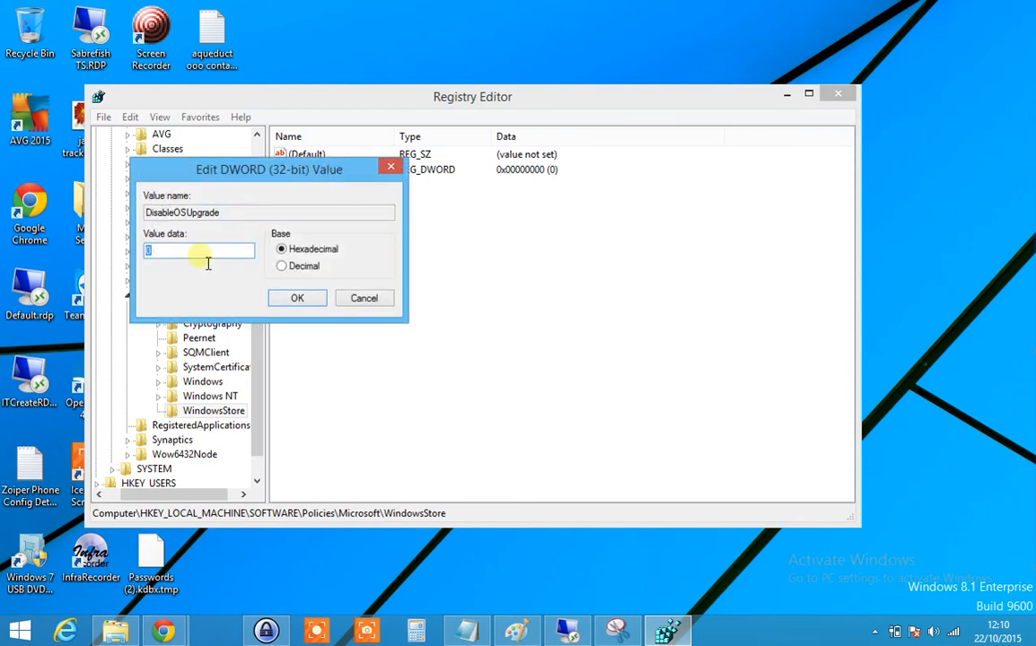
click(297, 297)
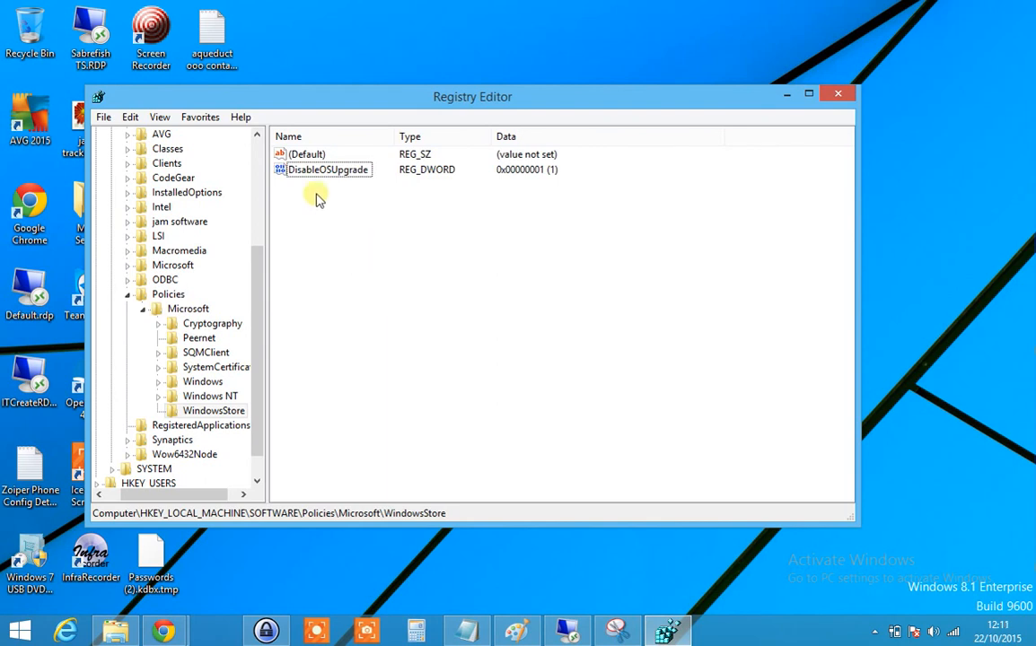
click(327, 169)
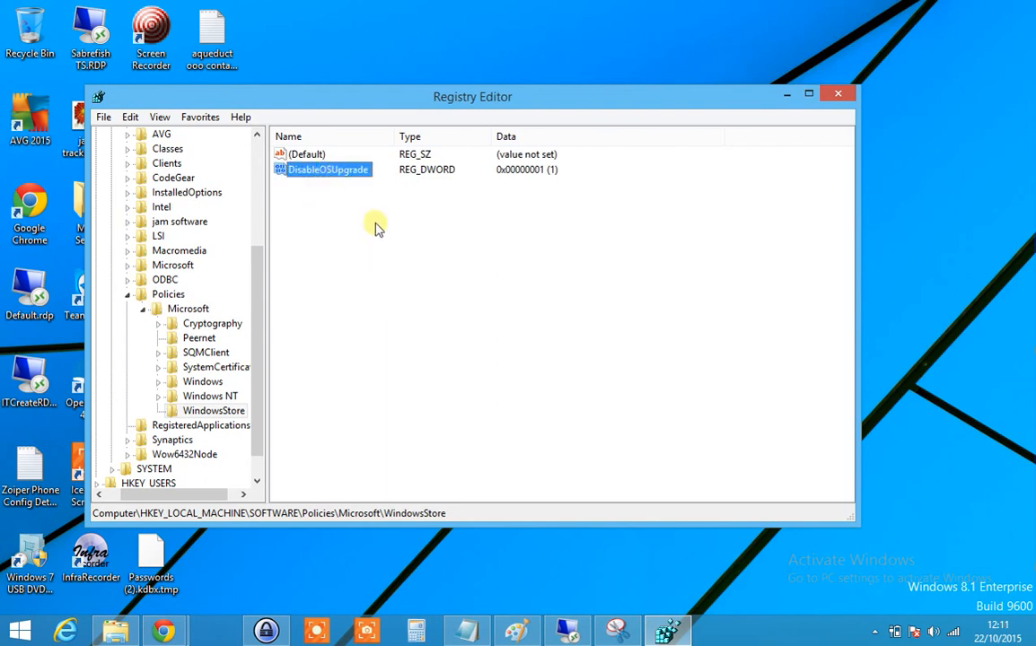